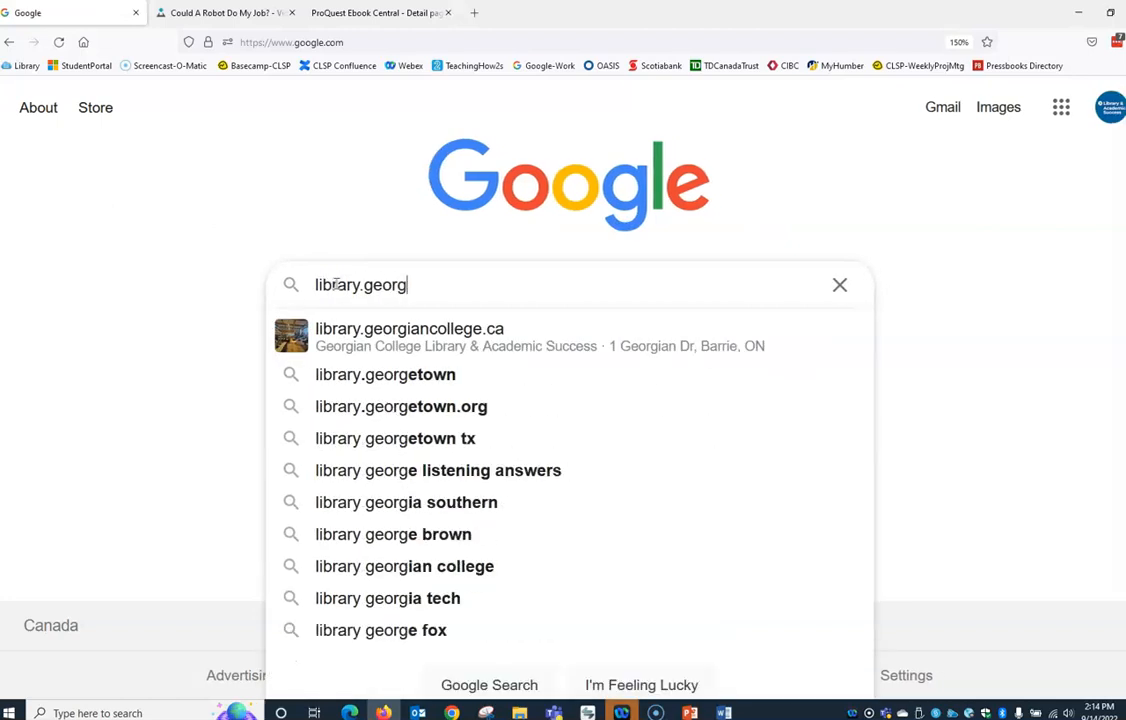
Follow the Google result to library.georgiancollege.ca
{"action": "left_click", "coordinate": [408, 328]}
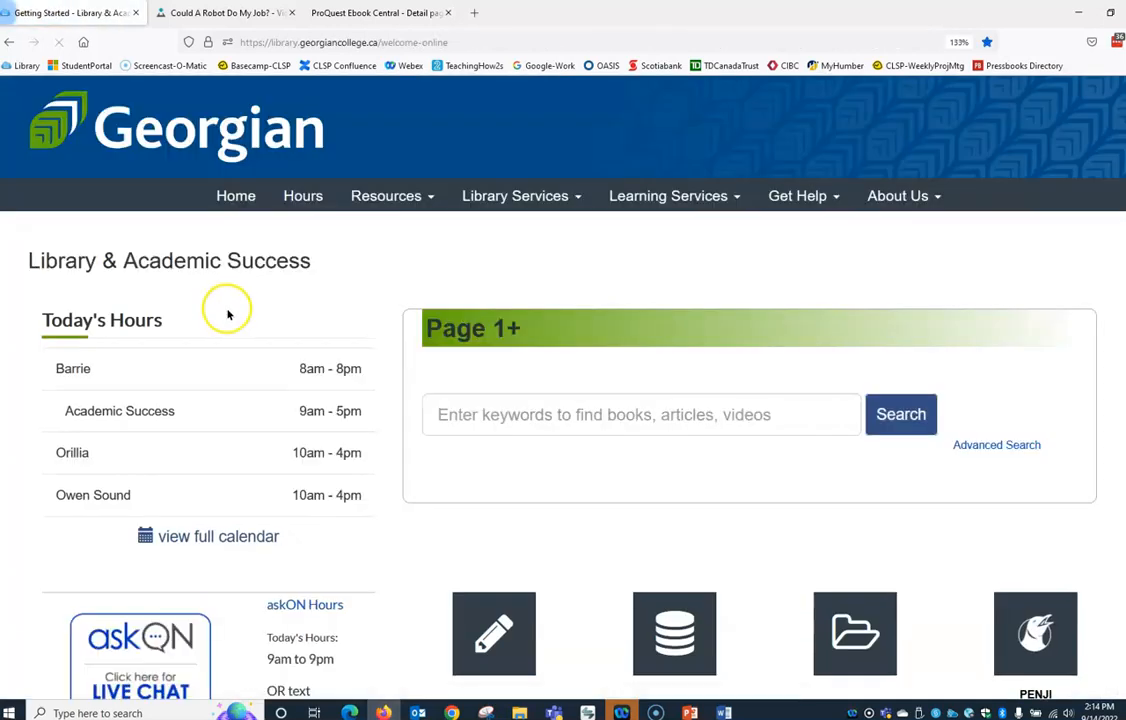
Search Page 1+ for the keywords 'artificial intelligence'
{"action": "left_click", "coordinate": [640, 414]}
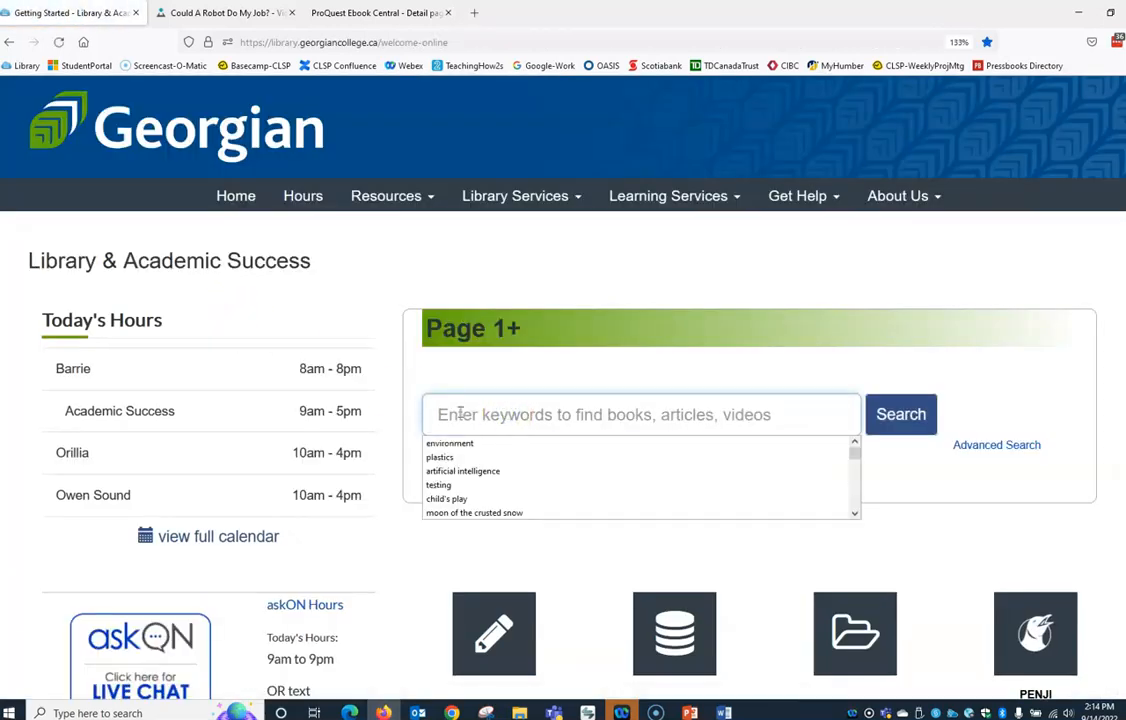
{"action": "type", "text": "artificial intelligence"}
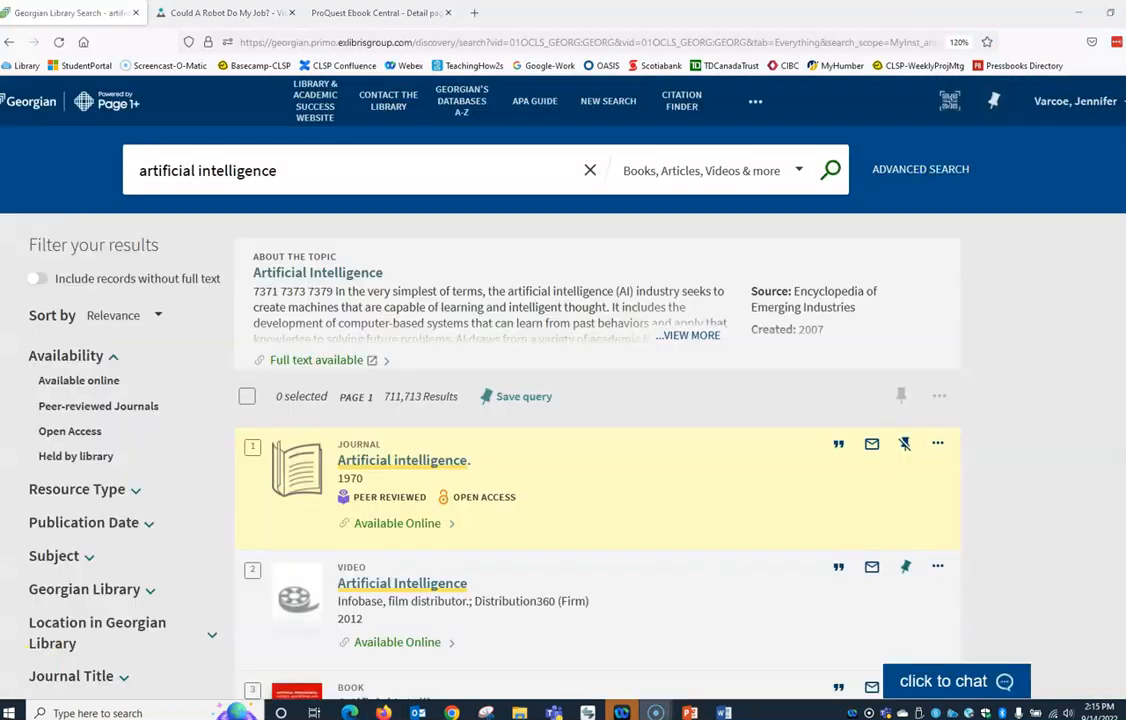
{"action": "mouse_move", "coordinate": [190, 588]}
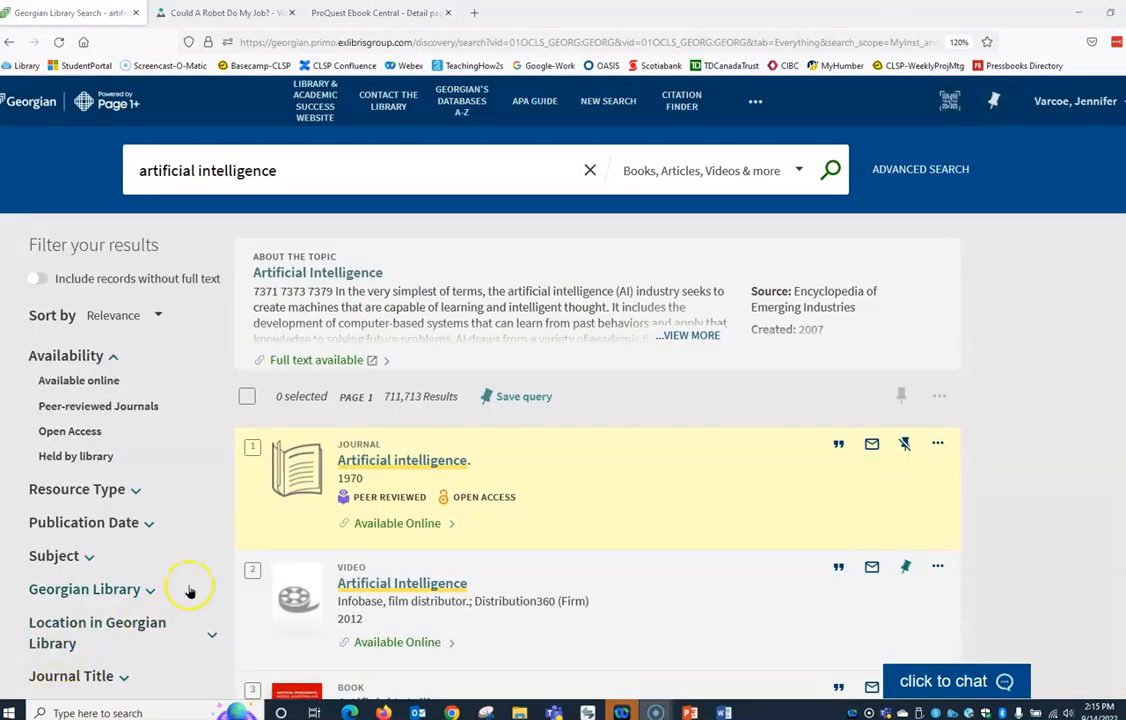
{"action": "mouse_move", "coordinate": [136, 498]}
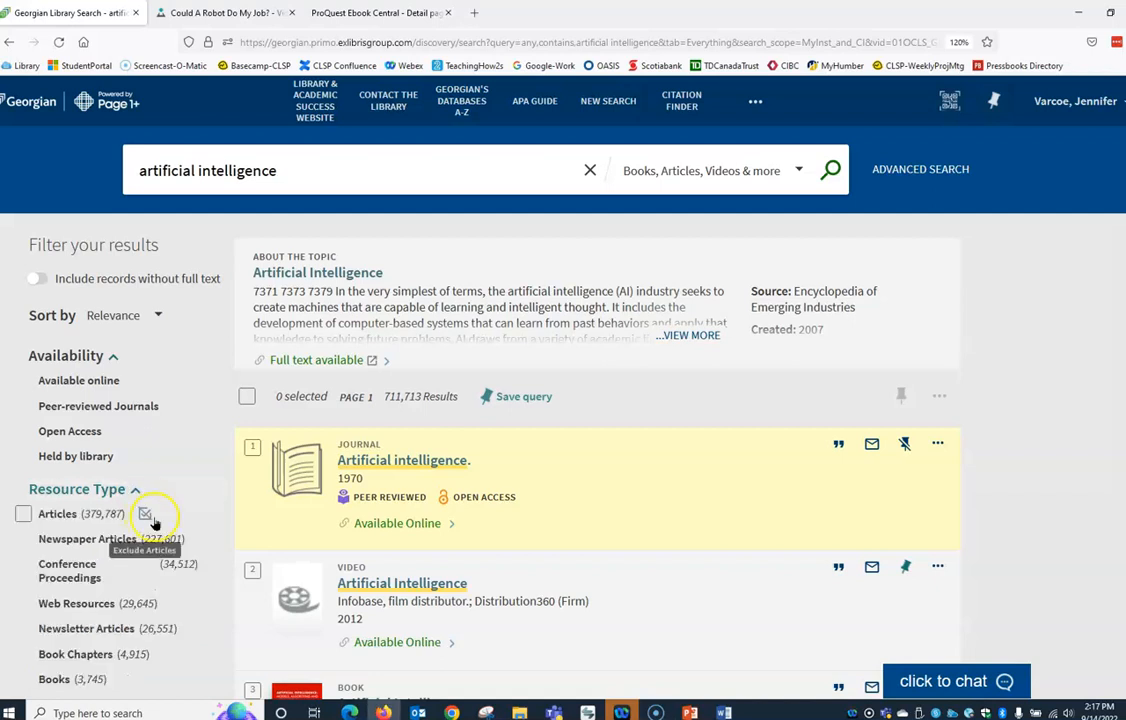
Apply the Books resource type filter, narrowing to 2,745 items
{"action": "scroll", "scroll_direction": "down", "scroll_amount": 3}
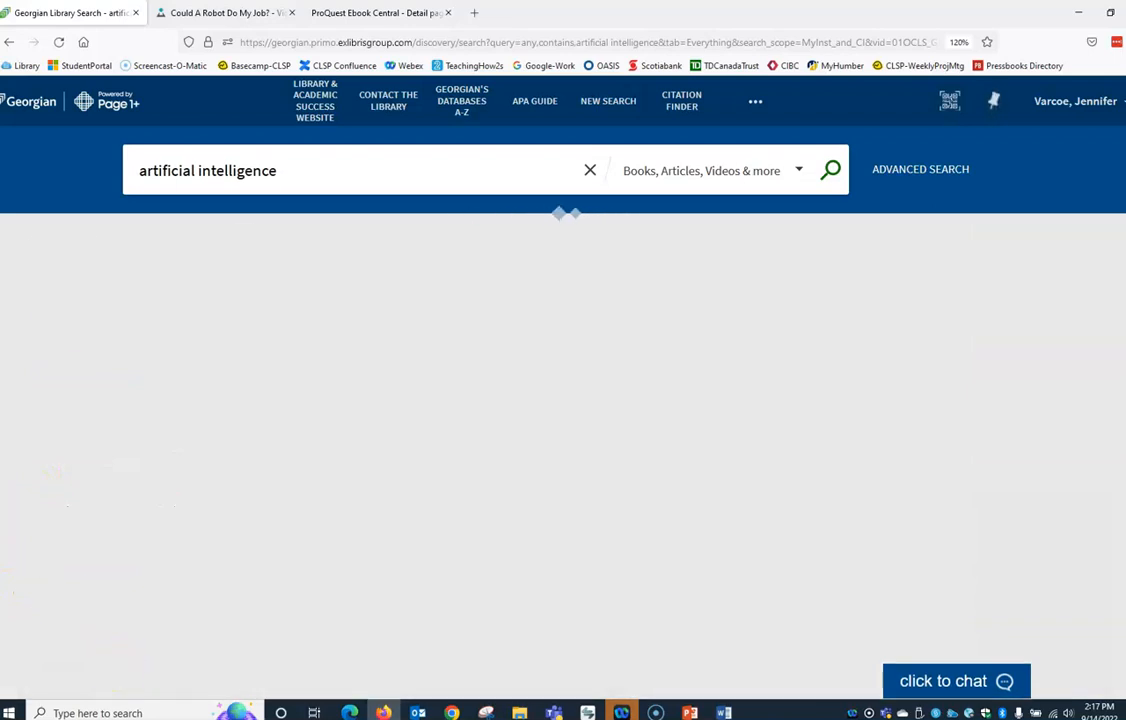
{"action": "left_click", "coordinate": [830, 168]}
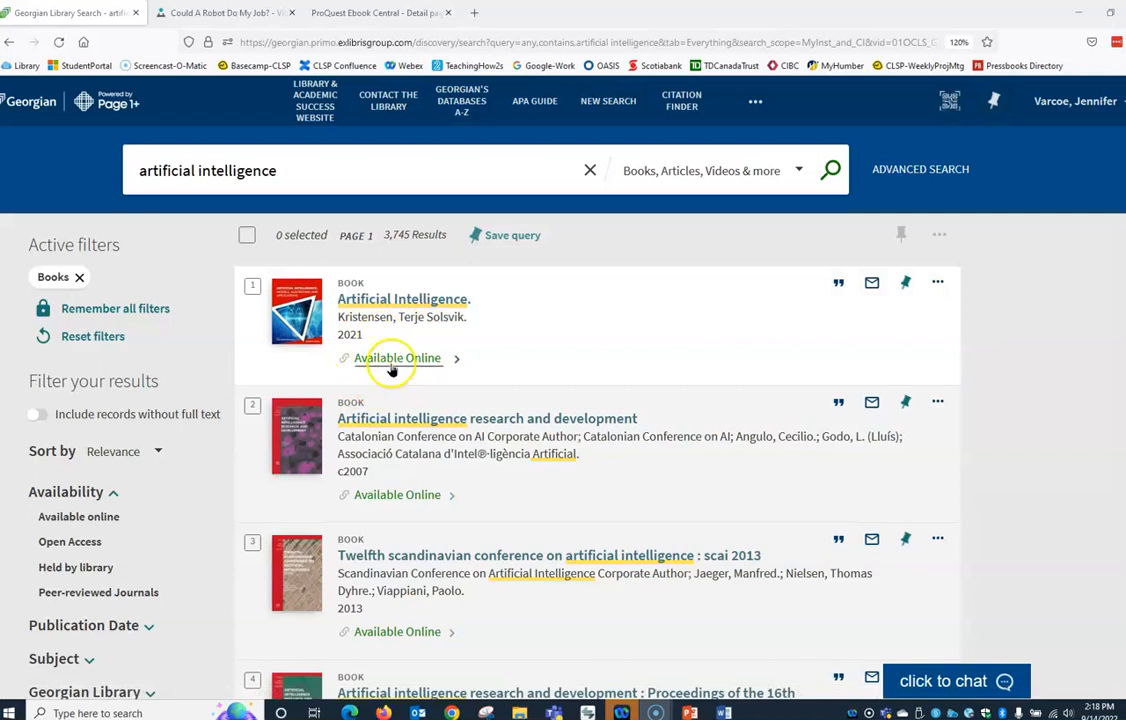
View Kristensen's ebook via Ebook Central Perpetual, skim its contents, and return to Page 1+
{"action": "left_click", "coordinate": [402, 298]}
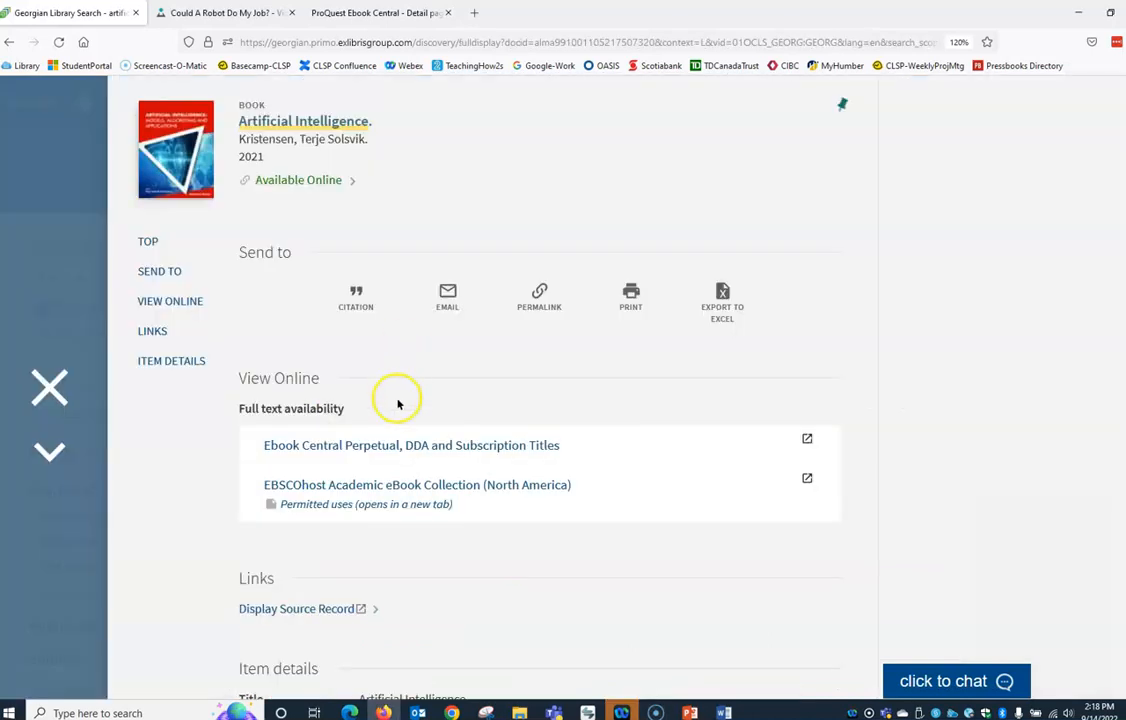
{"action": "left_click", "coordinate": [412, 444]}
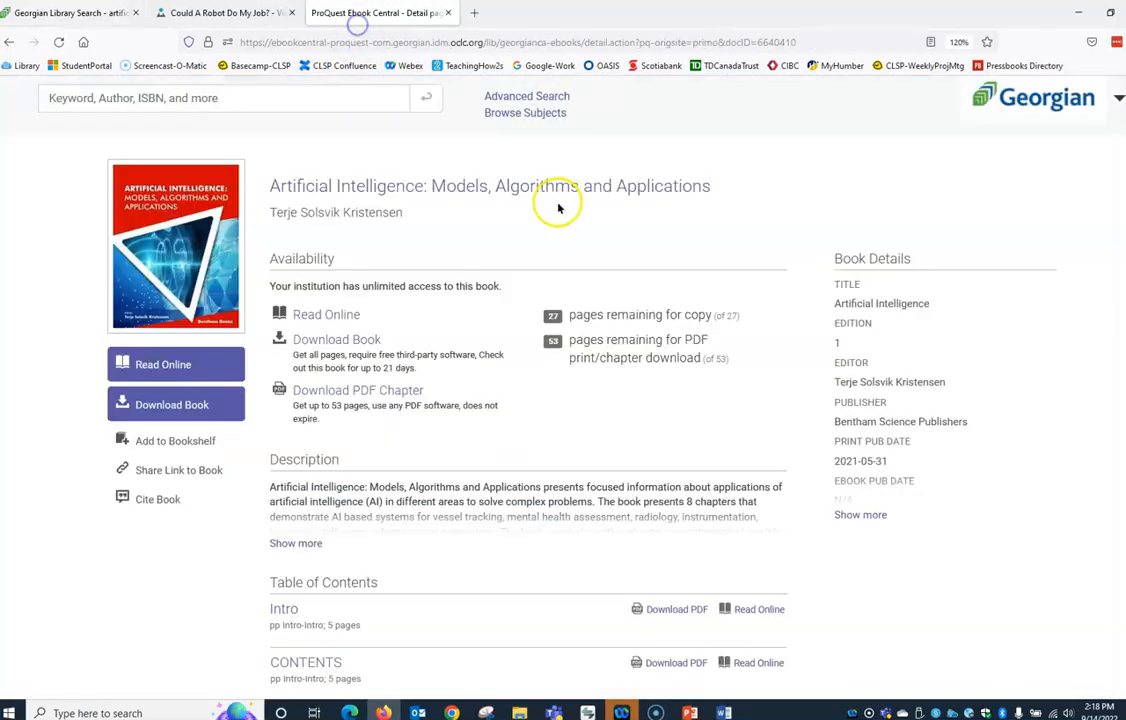
{"action": "scroll", "scroll_direction": "down", "scroll_amount": 3}
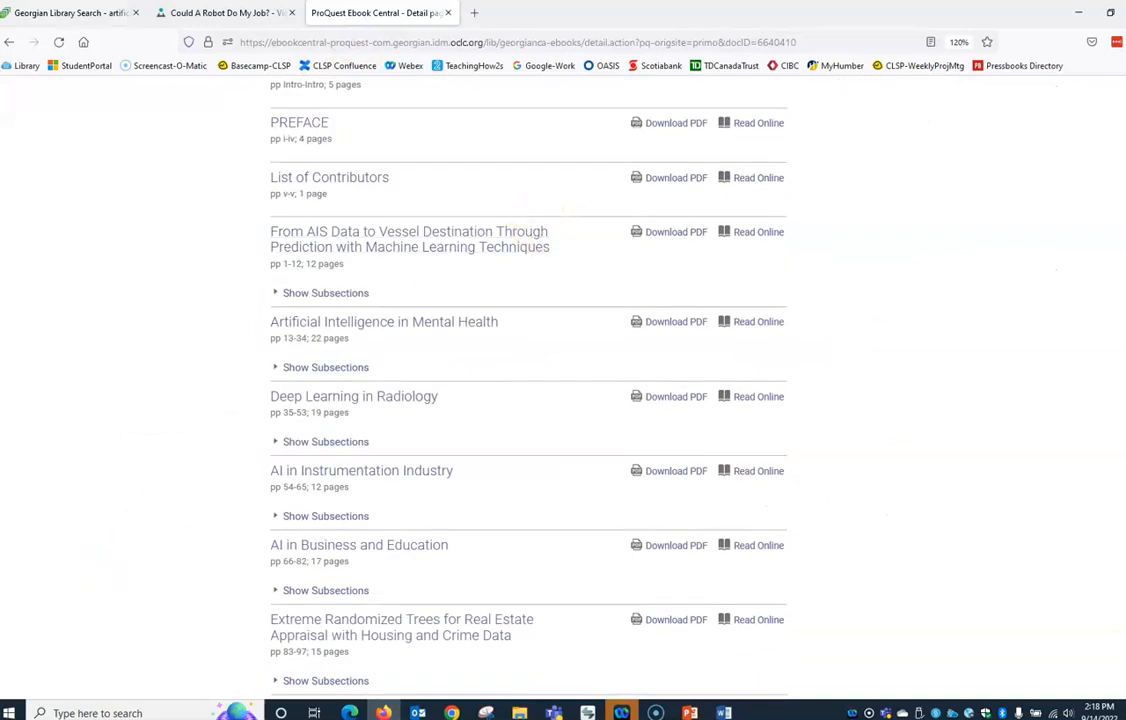
{"action": "left_click", "coordinate": [70, 12]}
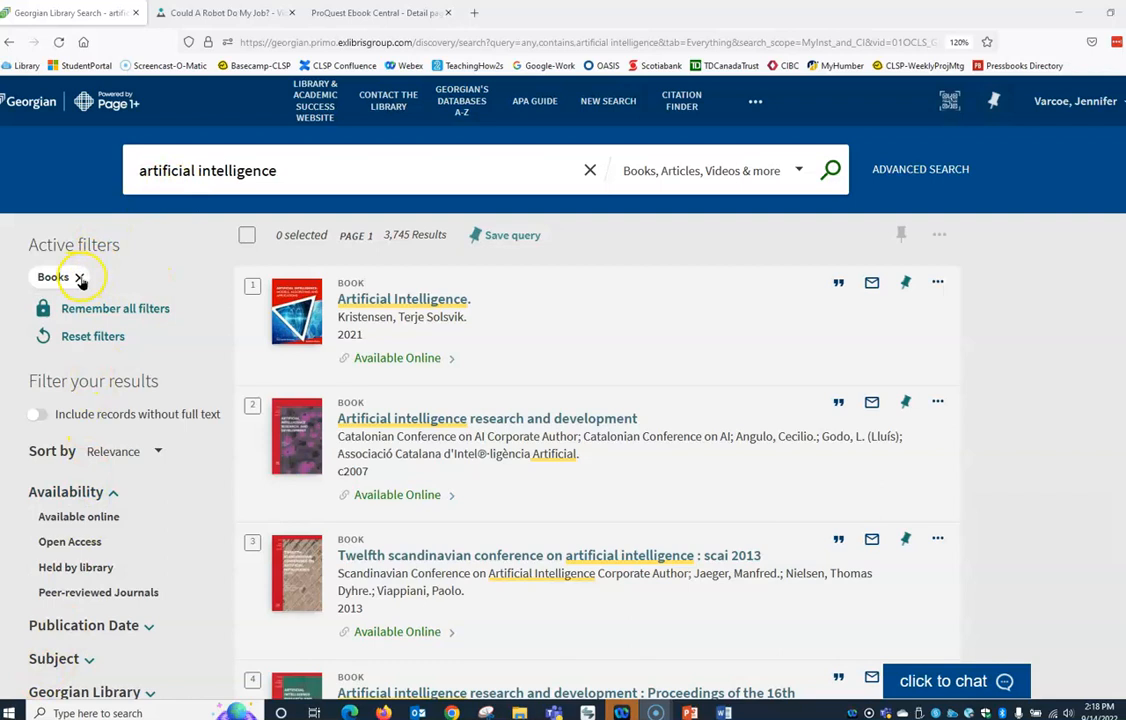
Replace the Books filter with Videos and access 'Could A Robot Do My Job?' online
{"action": "left_click", "coordinate": [80, 276]}
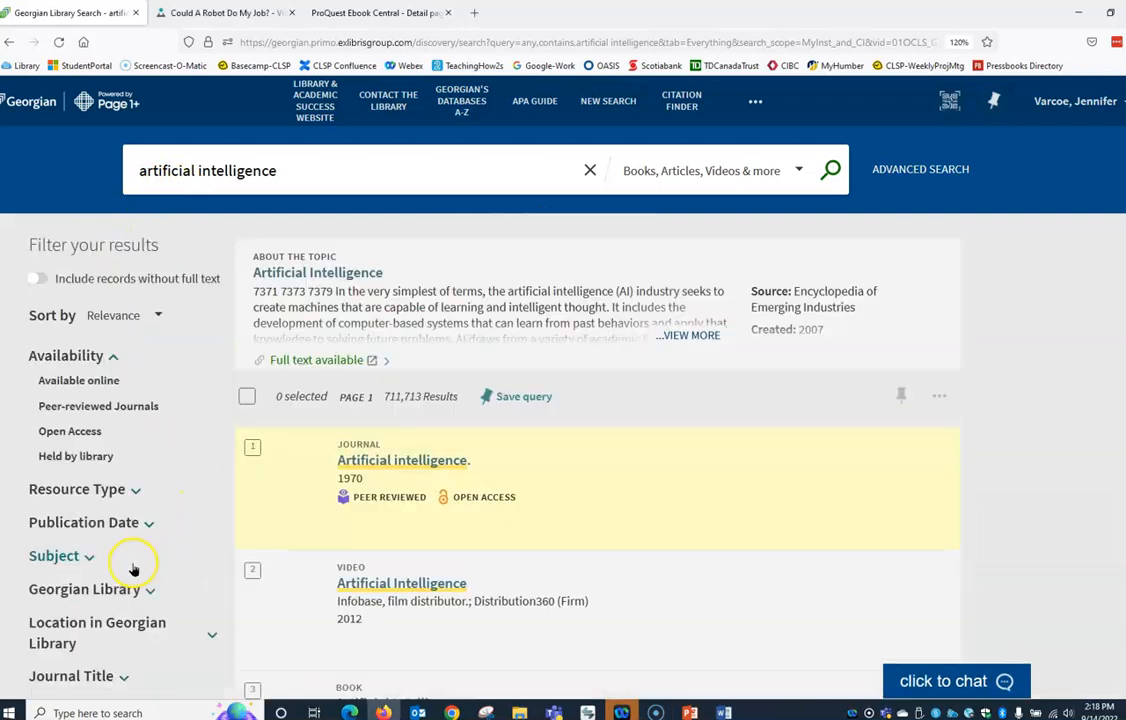
{"action": "left_click", "coordinate": [76, 488]}
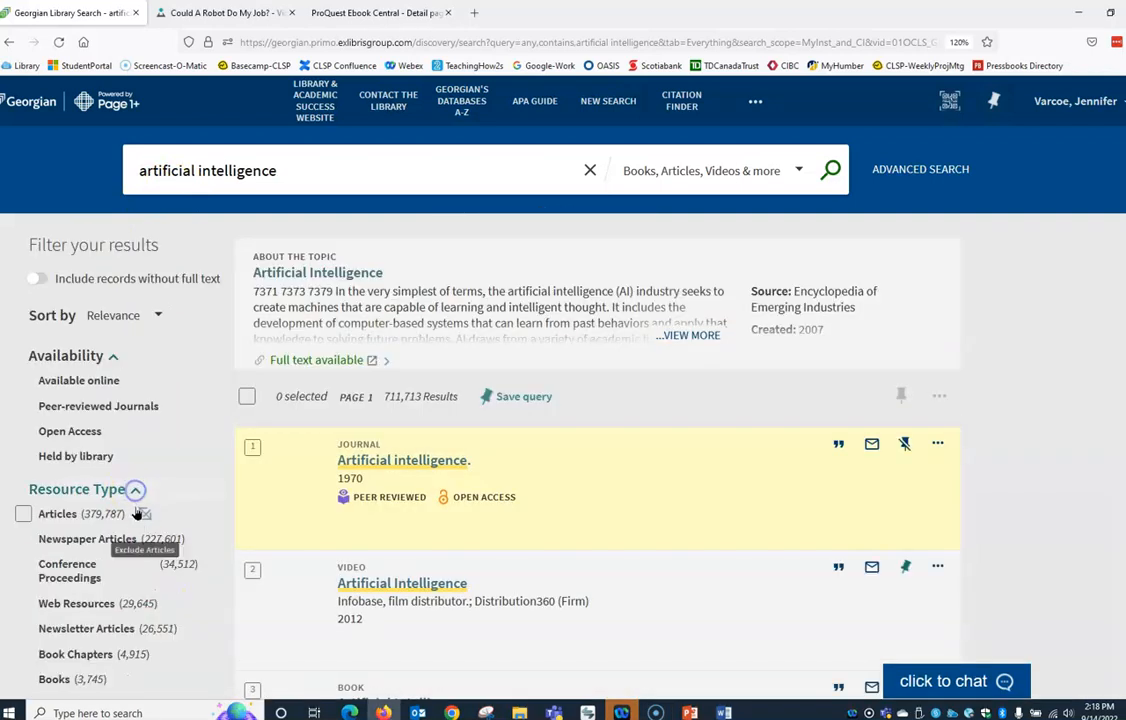
{"action": "scroll", "scroll_direction": "down", "scroll_amount": 3}
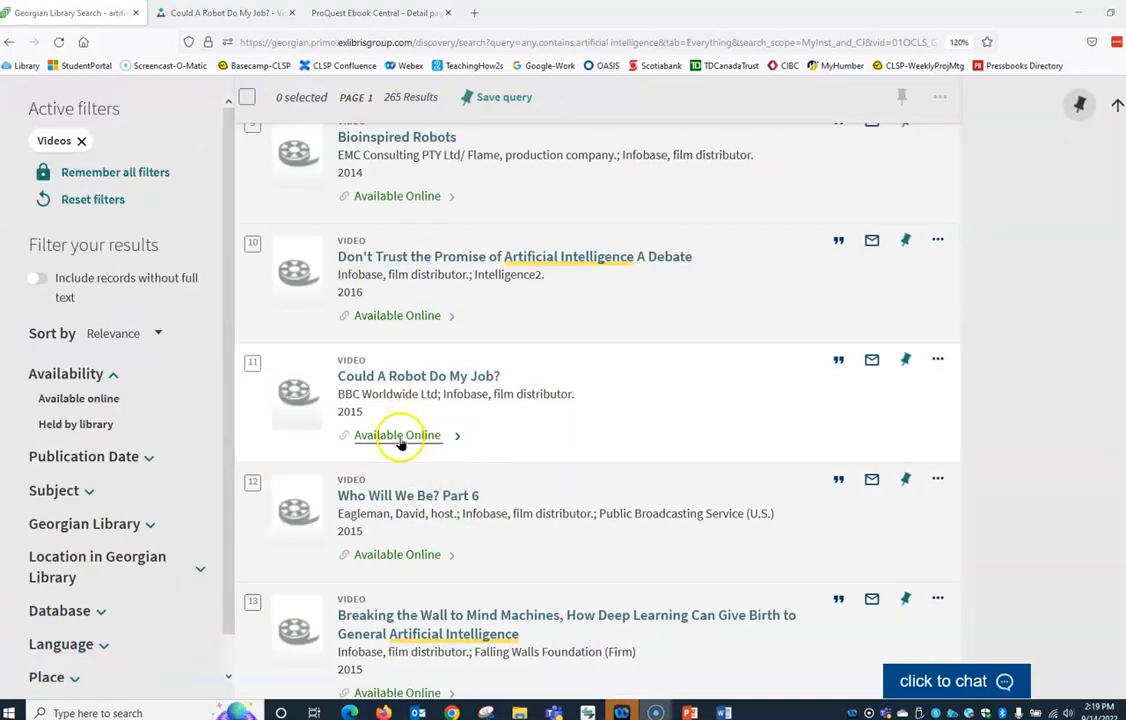
{"action": "left_click", "coordinate": [396, 434]}
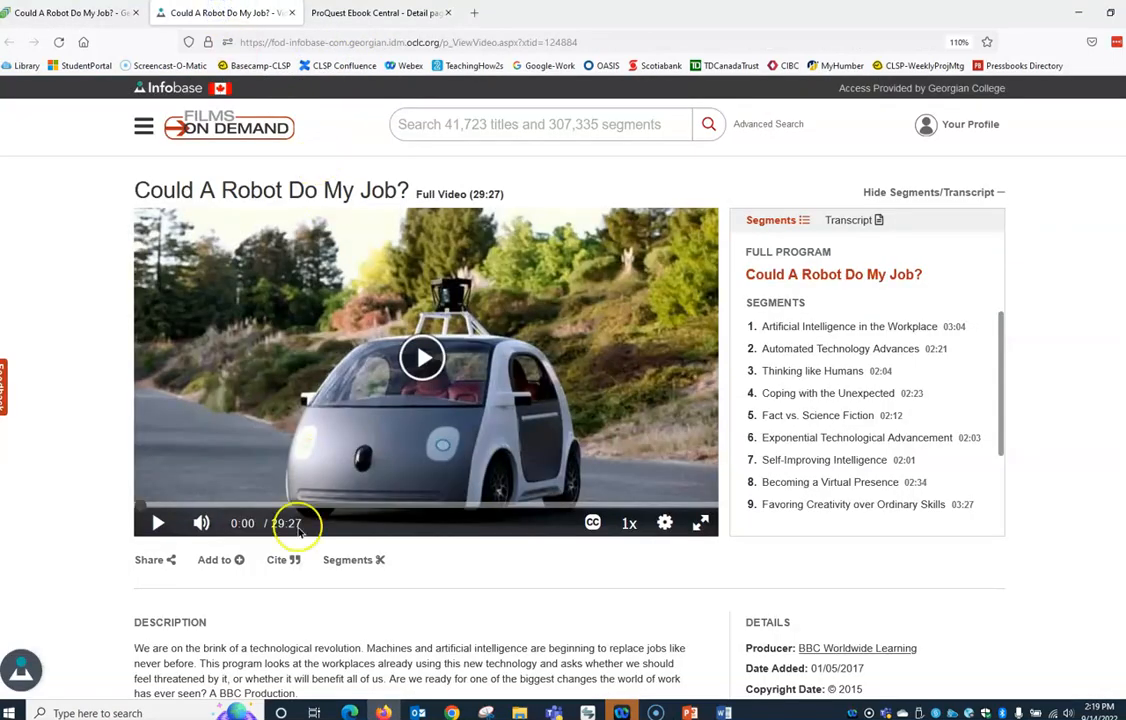
Scroll the Films on Demand page to read the video's description
{"action": "scroll", "scroll_direction": "down", "scroll_amount": 3}
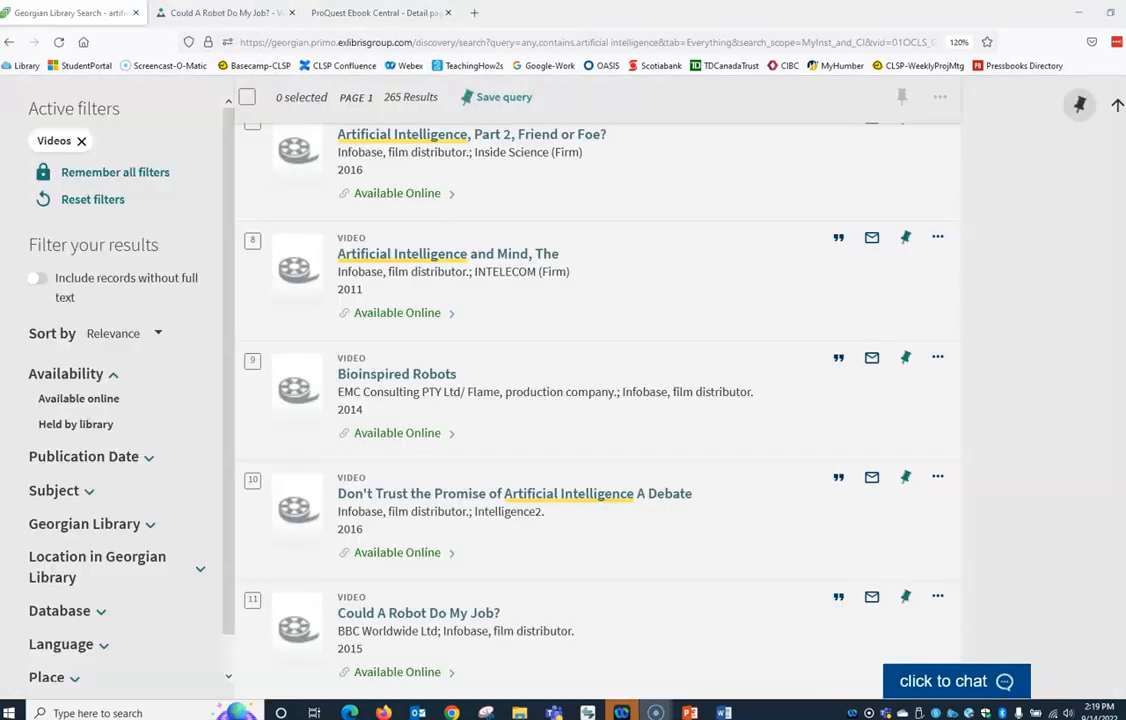
{"action": "mouse_move", "coordinate": [80, 140]}
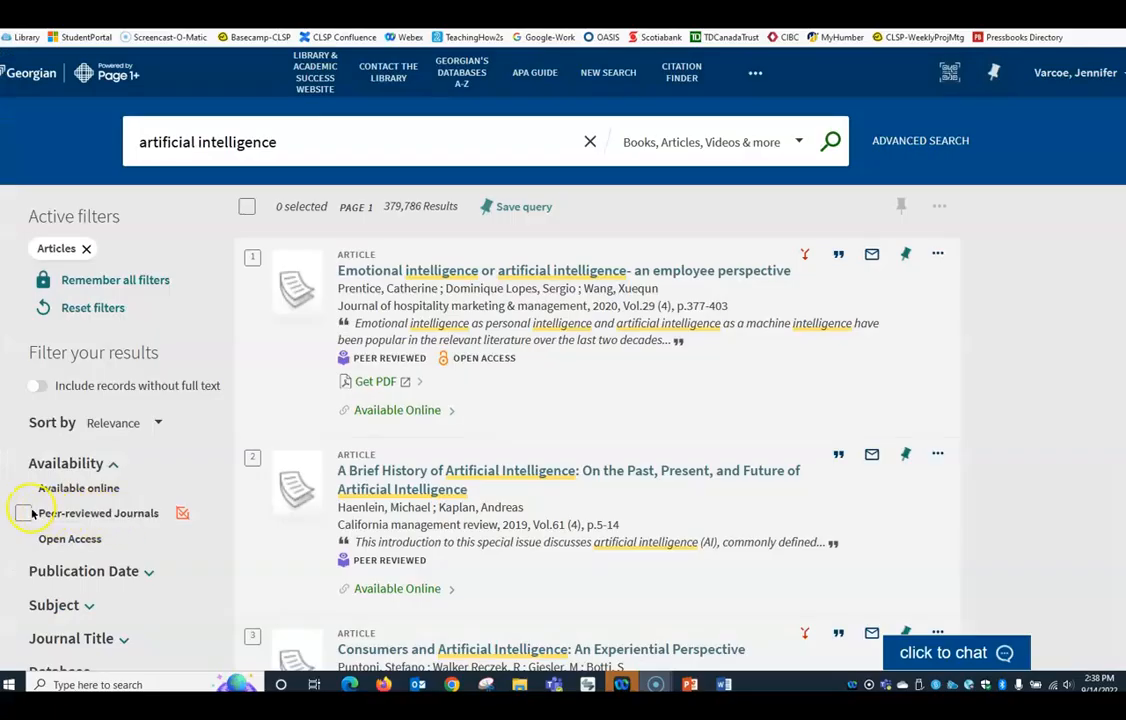
Limit the Articles results to Peer-reviewed Journals and apply the filter
{"action": "left_click", "coordinate": [32, 512]}
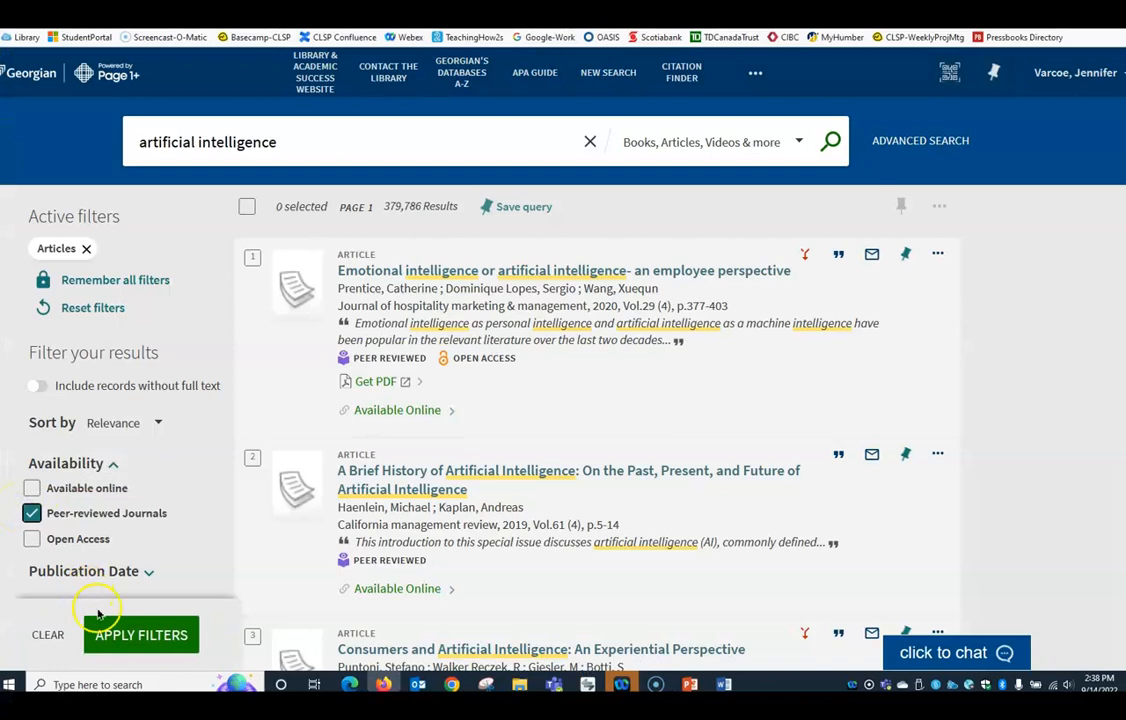
{"action": "left_click", "coordinate": [140, 634]}
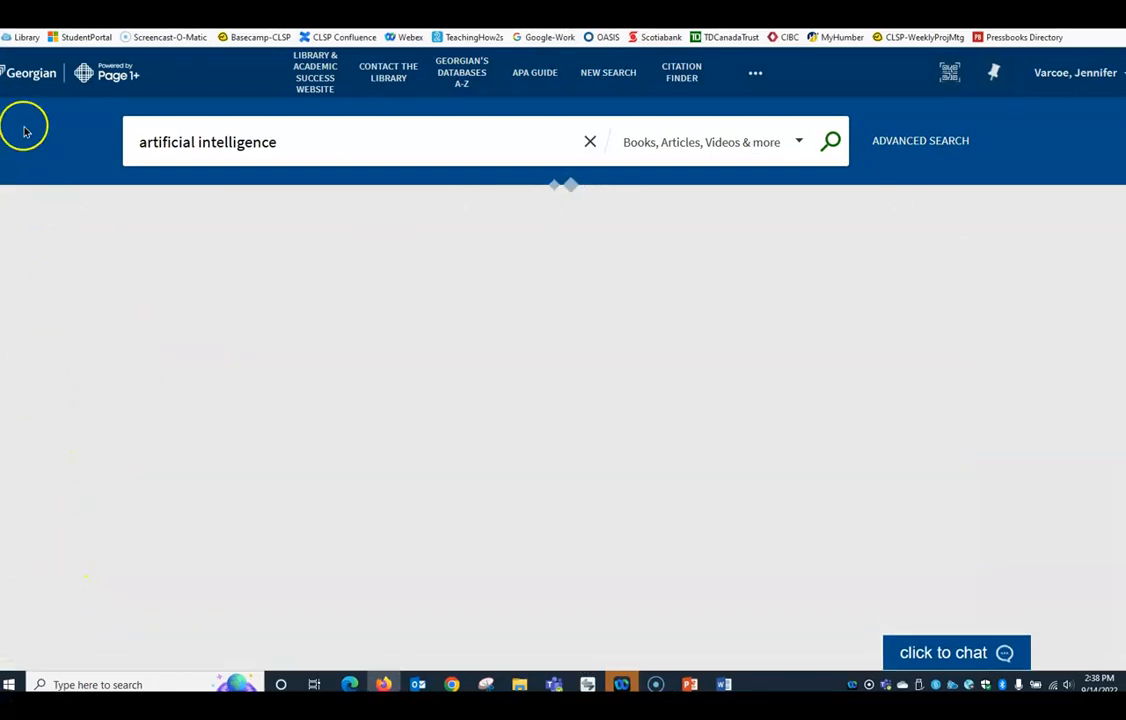